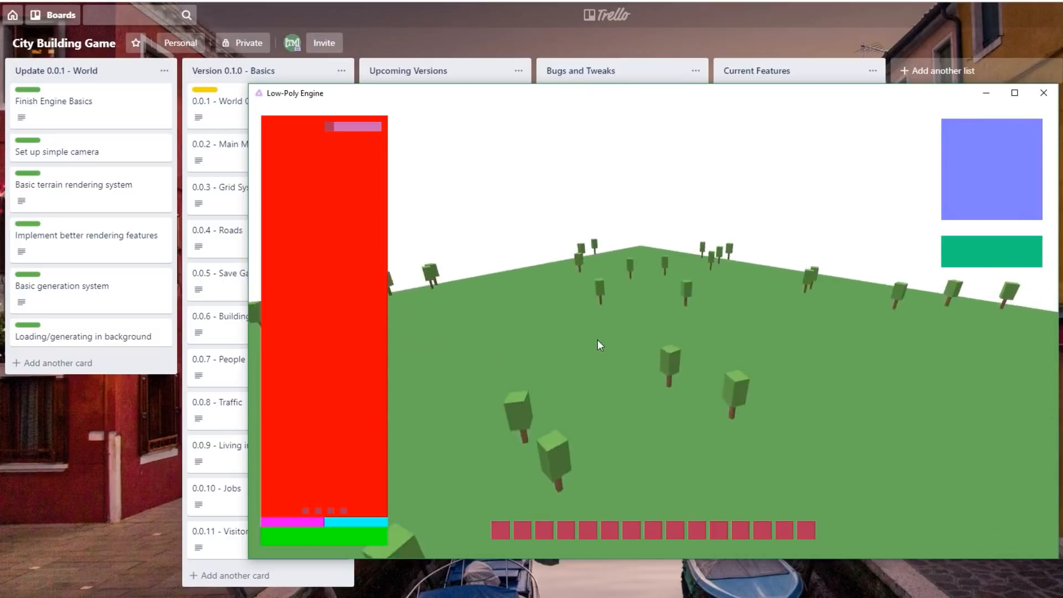
Step: Hide the engine window and remove the In Progress label from 0.0.1 - World Generation
{"action": "left_click", "coordinate": [1041, 92]}
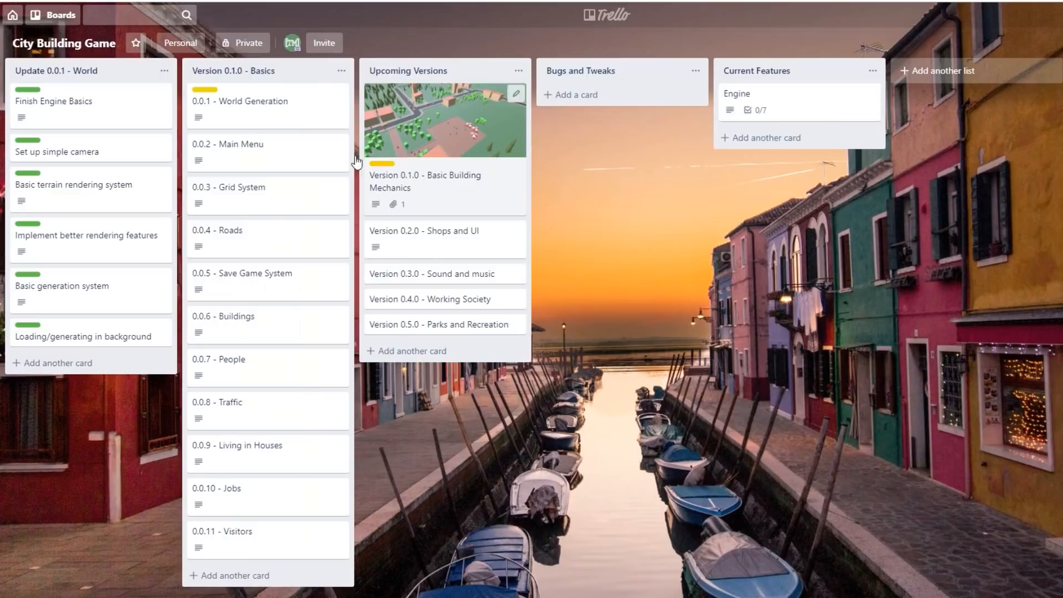
{"action": "left_click", "coordinate": [240, 101]}
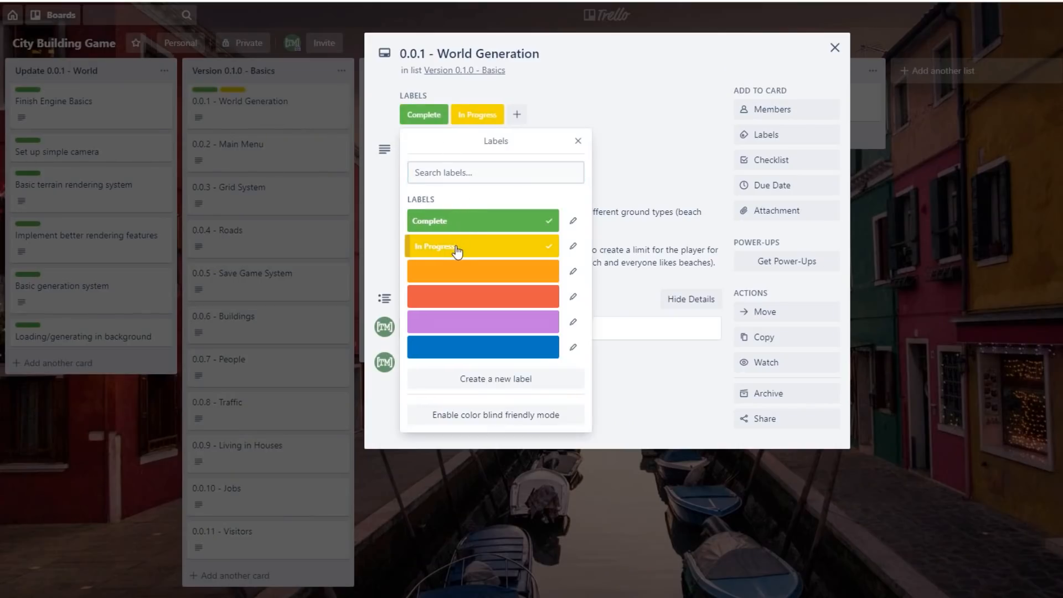
{"action": "left_click", "coordinate": [833, 47]}
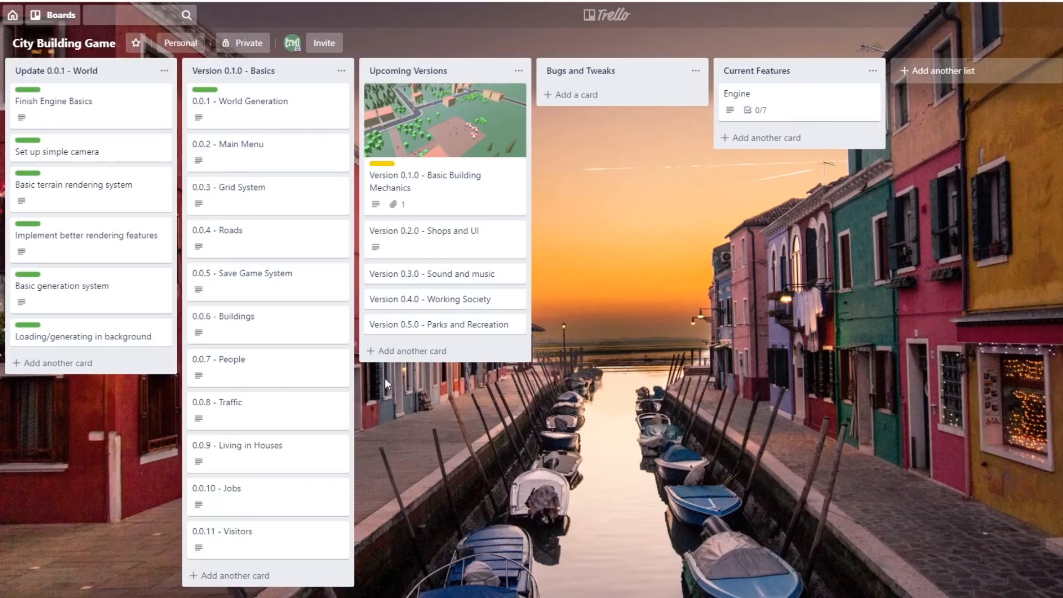
{"action": "left_click", "coordinate": [227, 144]}
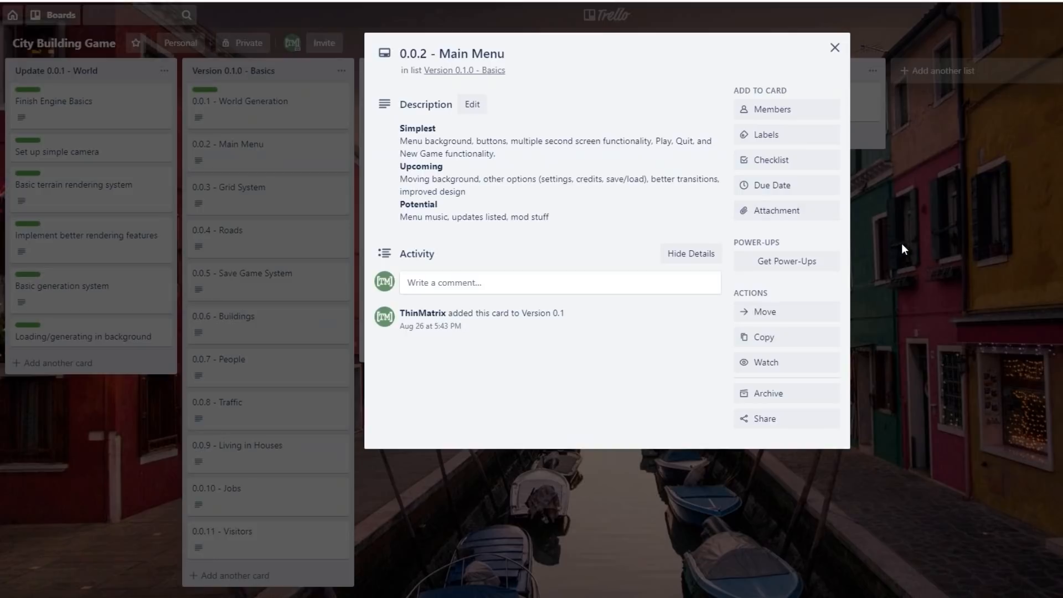
Step: Close the 0.0.2 - Main Menu card after reading its description
{"action": "left_click", "coordinate": [833, 47]}
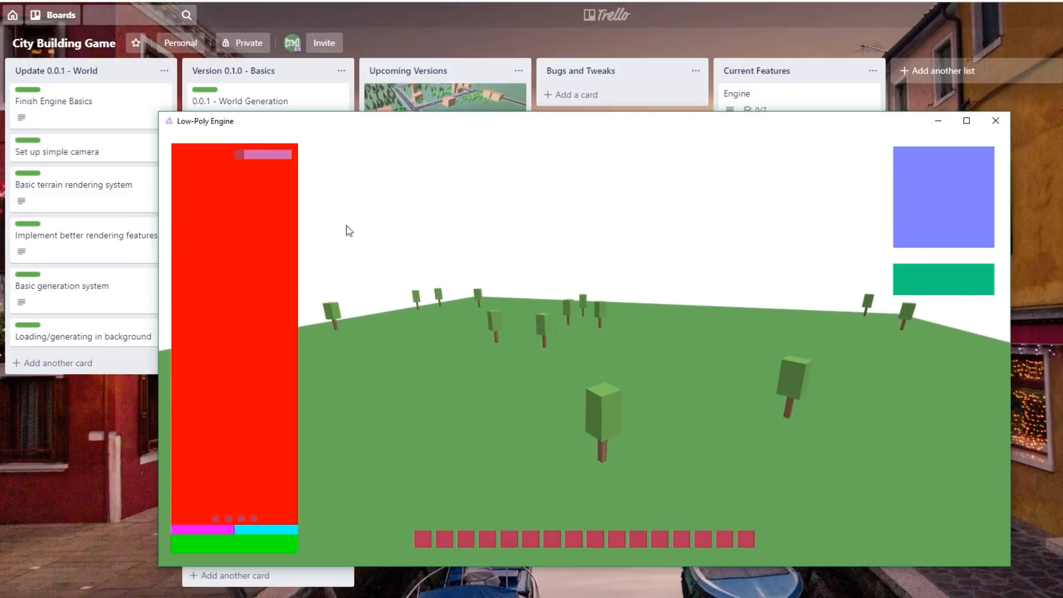
{"action": "mouse_move", "coordinate": [161, 143]}
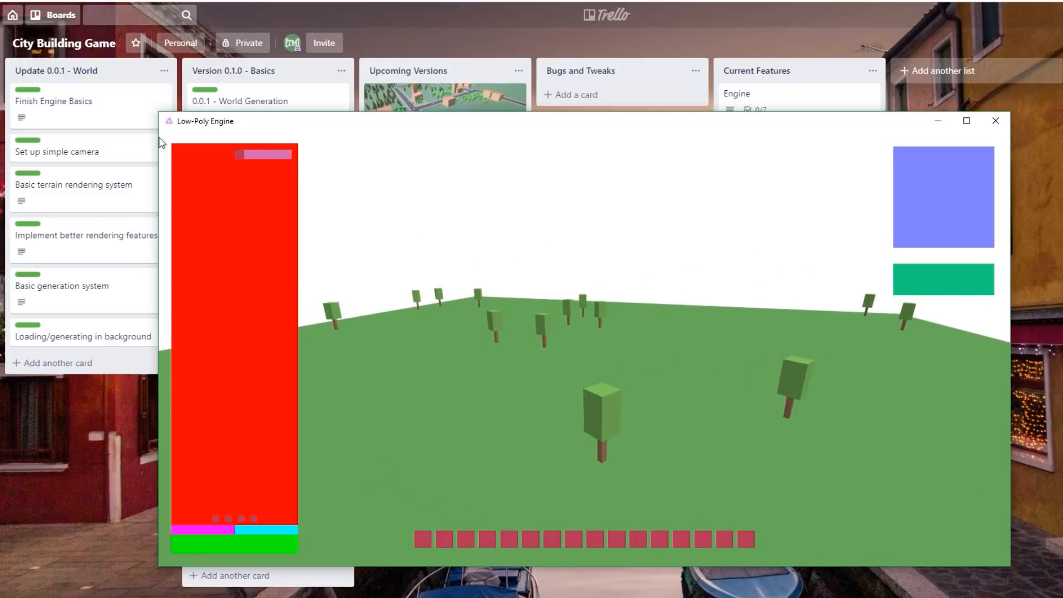